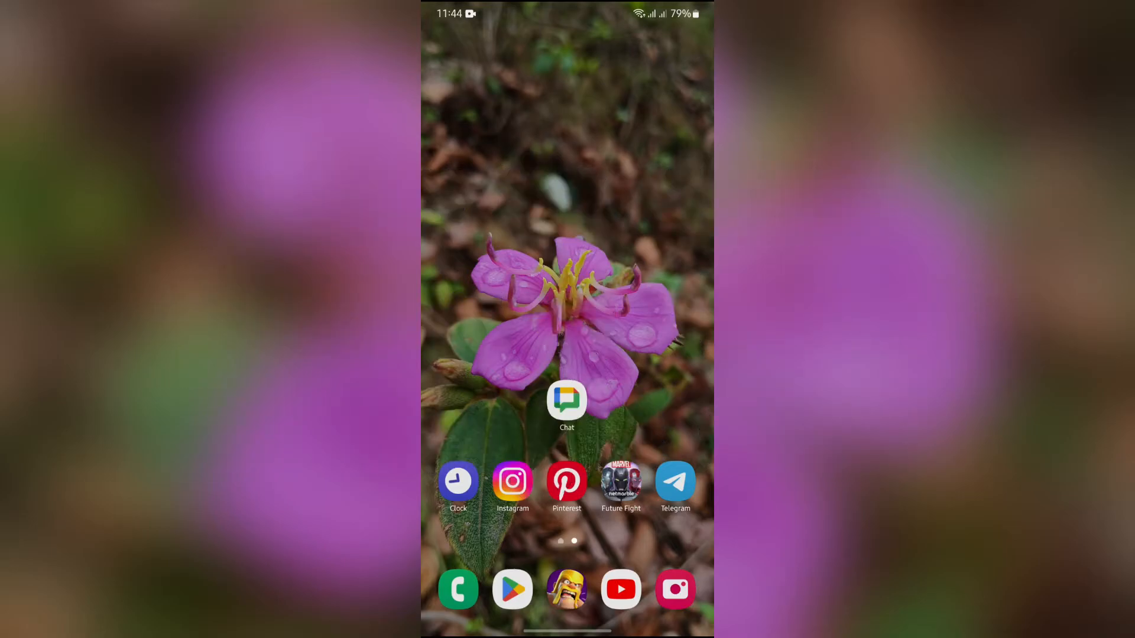
- Launch Google Chat from the home screen and open the Spaceking space
scroll("left", 3)
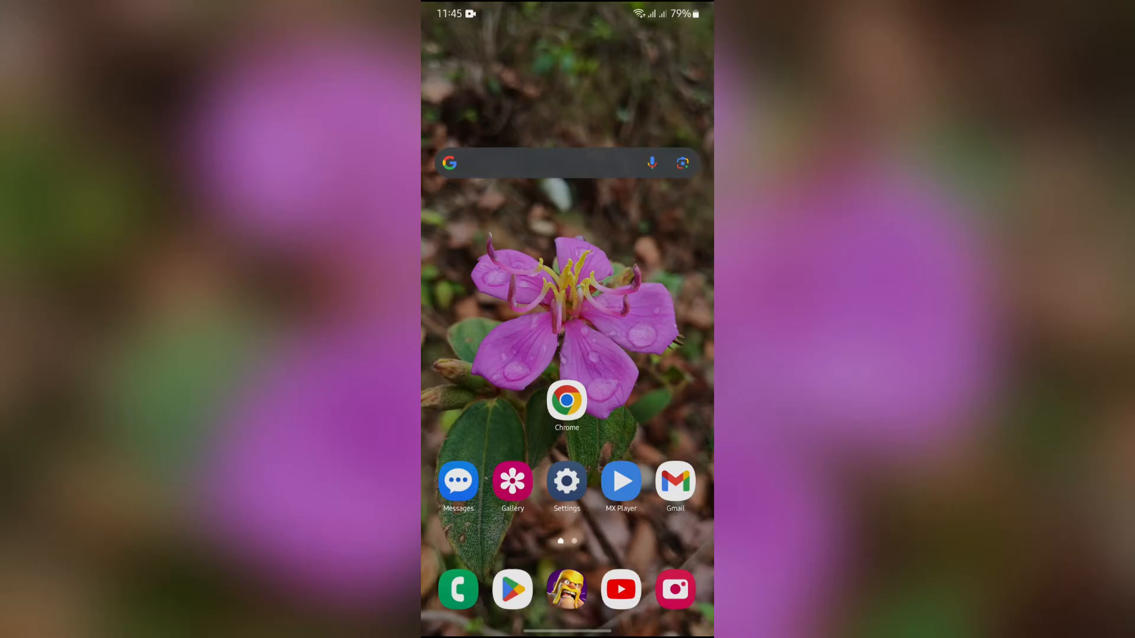
scroll("left", 3)
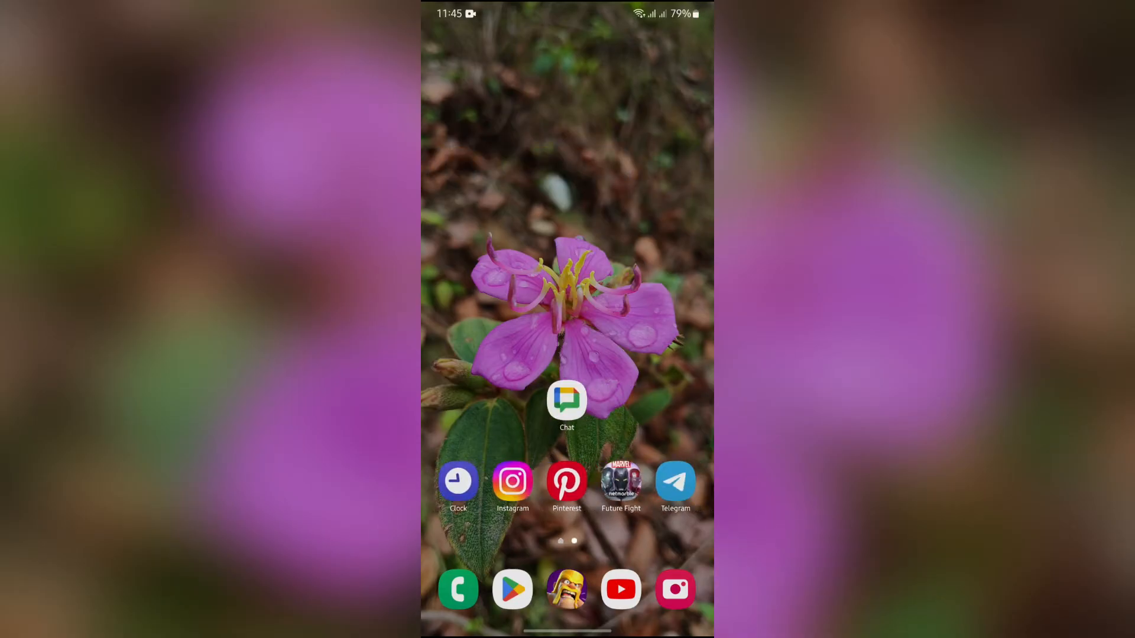
left_click(567, 400)
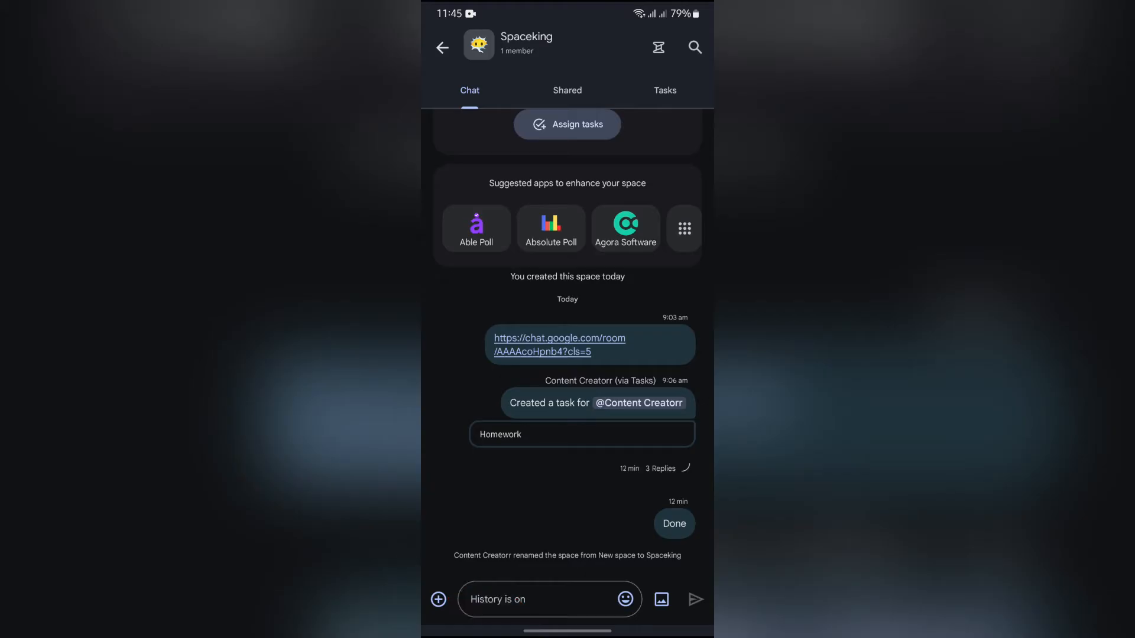
- Browse the phone's photos and attach the Batman 'Call me Watchman' meme to the draft
left_click(661, 599)
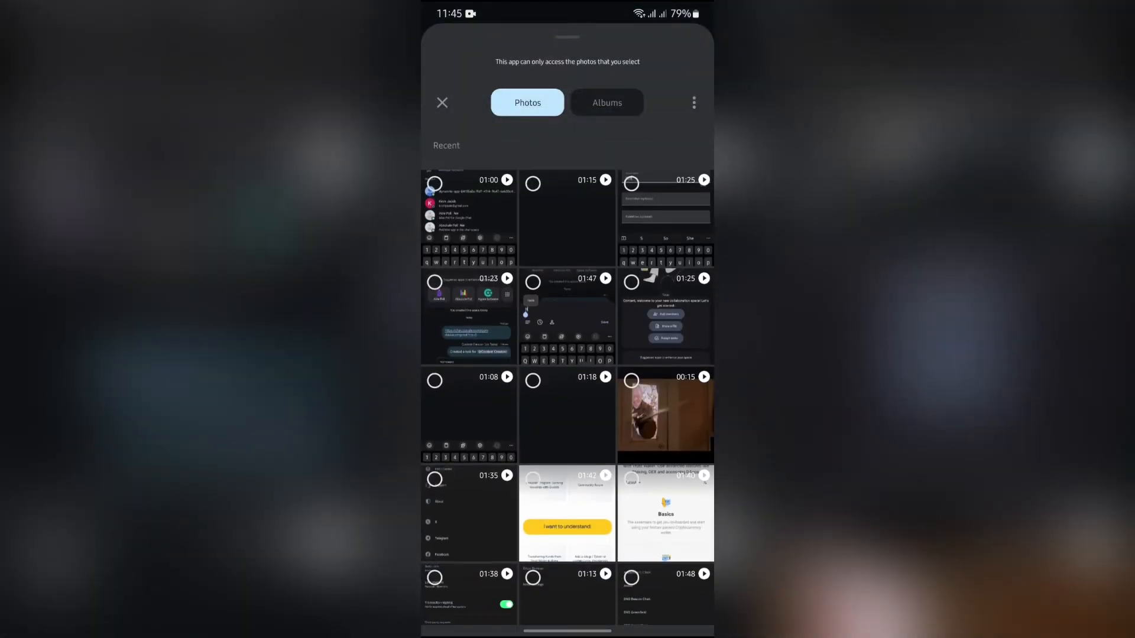
scroll("down", 3)
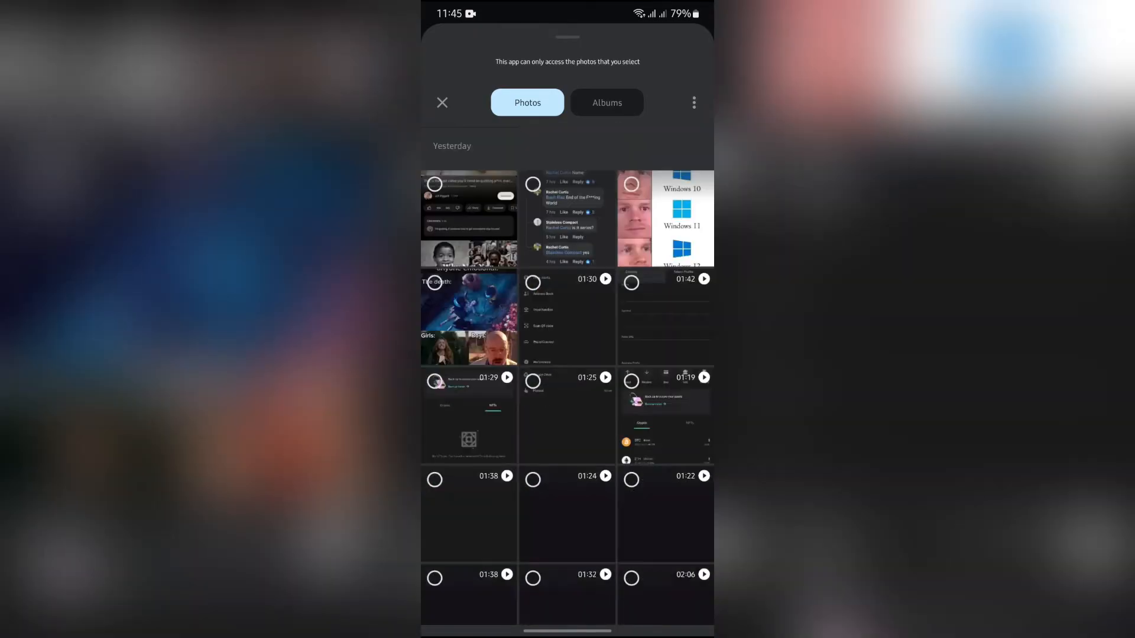
scroll("down", 3)
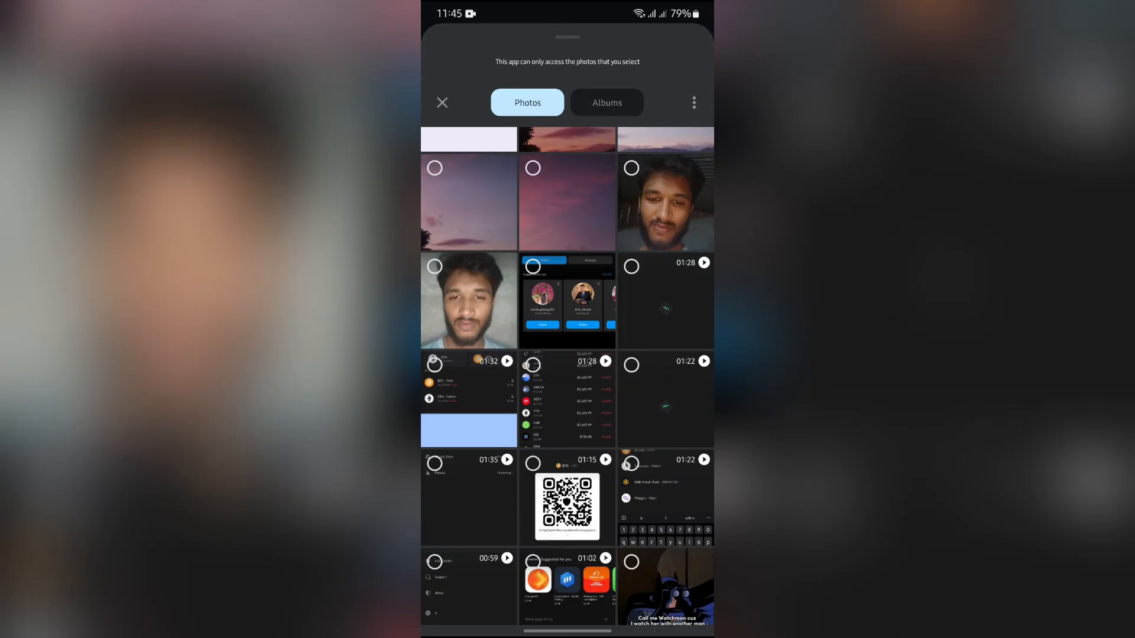
scroll("down", 3)
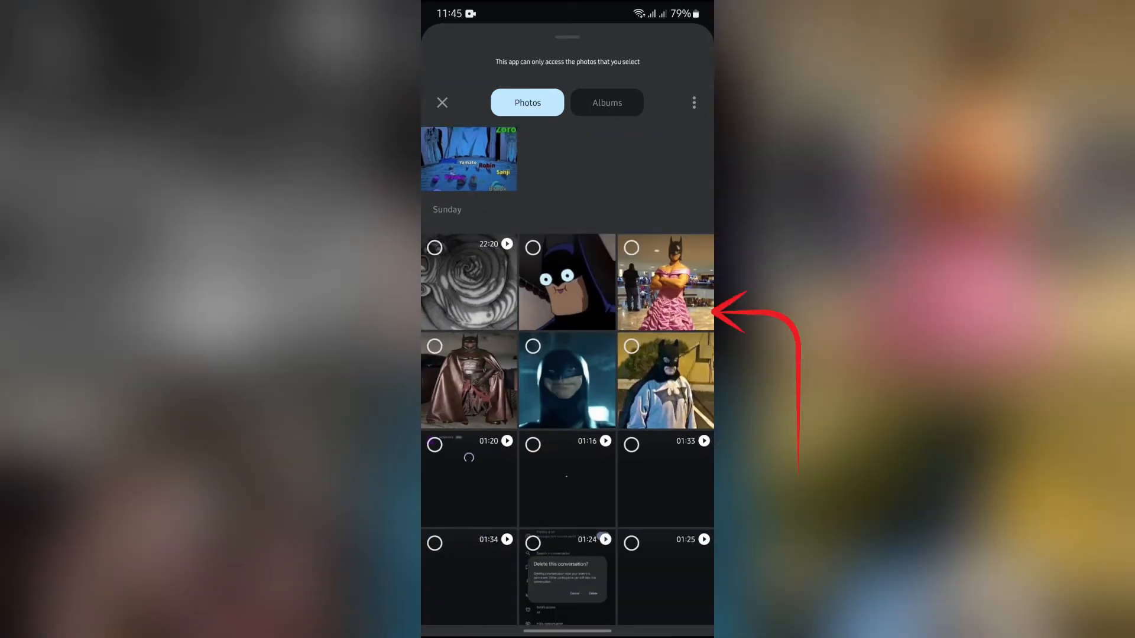
scroll("up", 3)
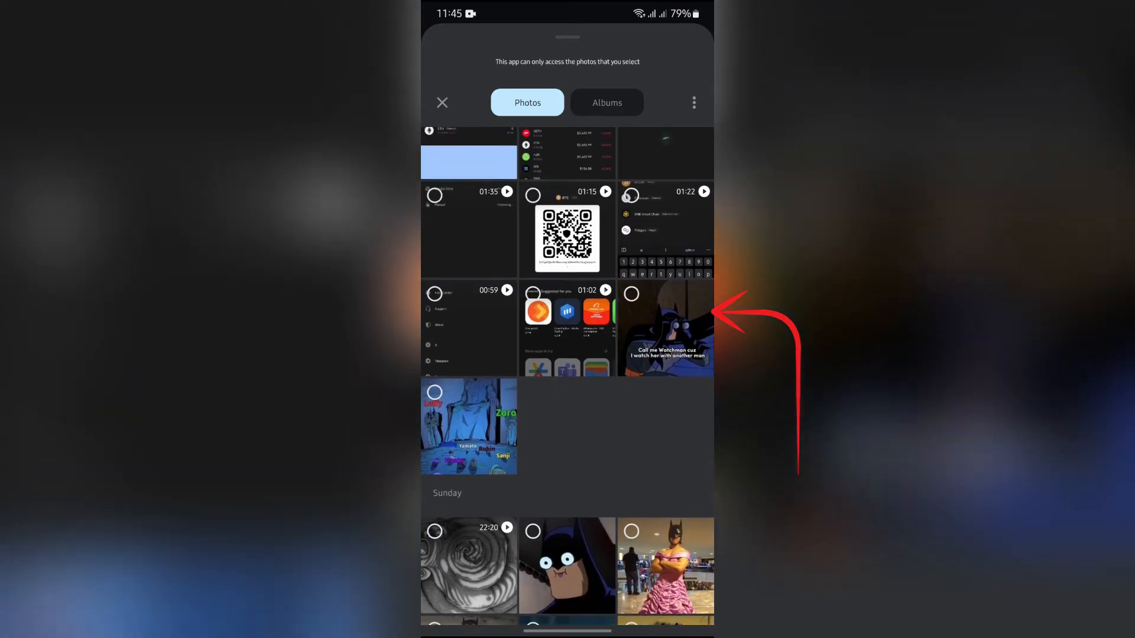
scroll("down", 3)
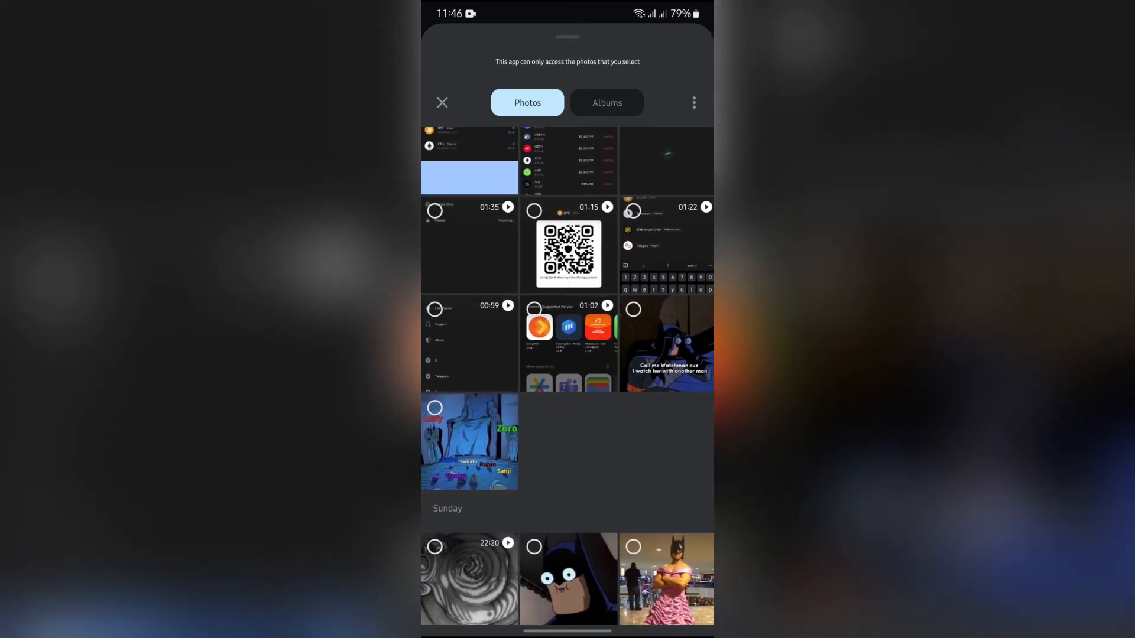
scroll("down", 3)
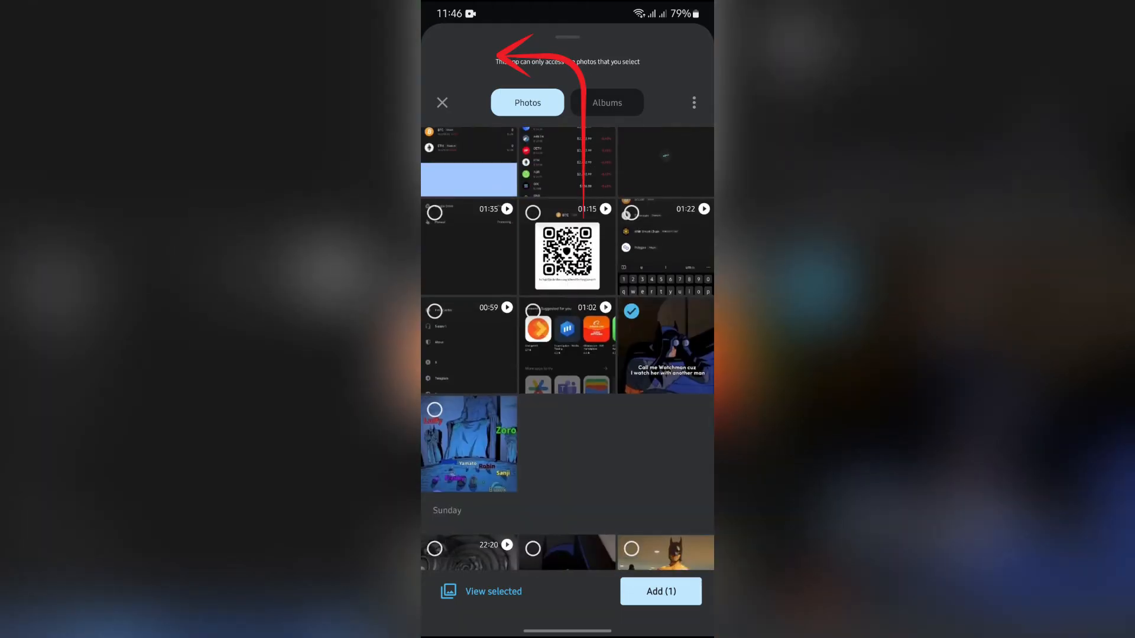
left_click(660, 591)
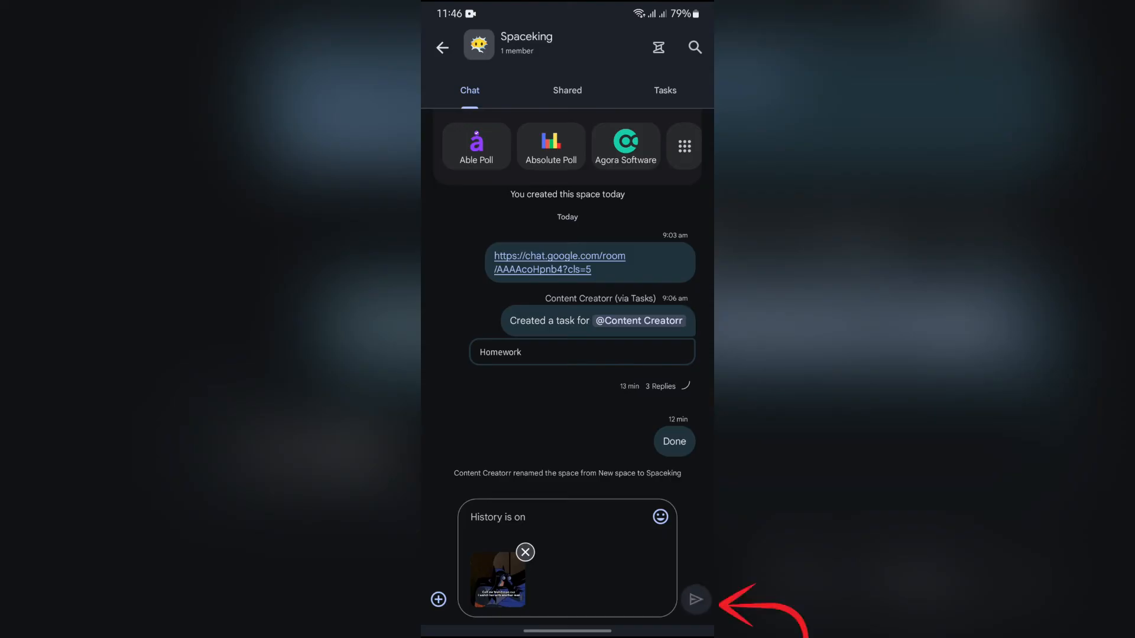
- Send the attached Batman 'Call me Watchman' meme to the Spaceking space
left_click(695, 599)
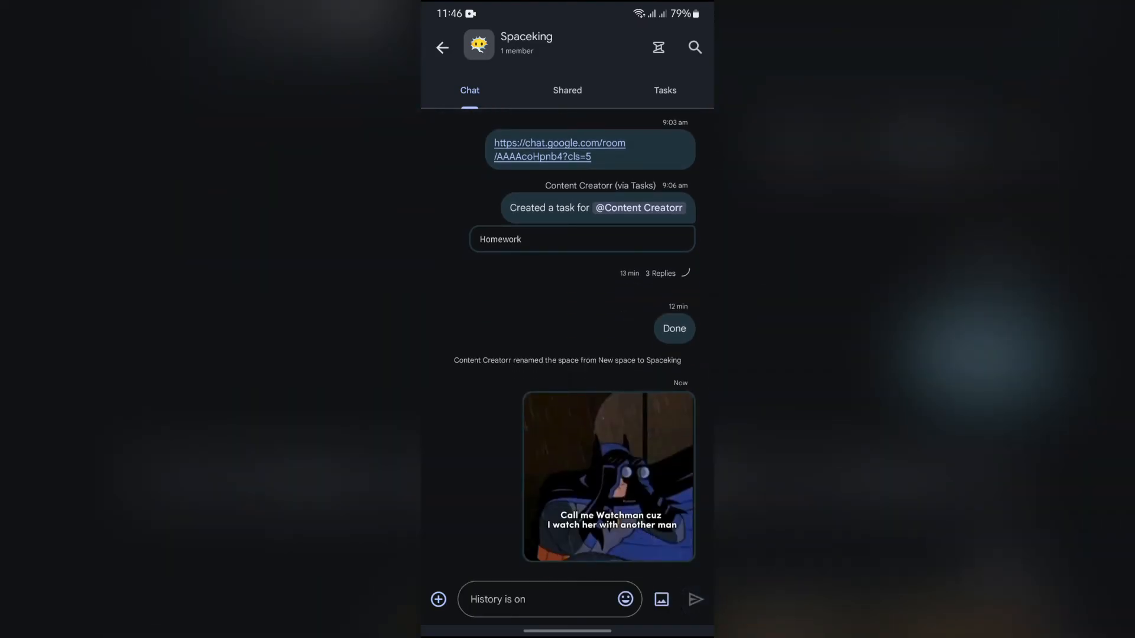